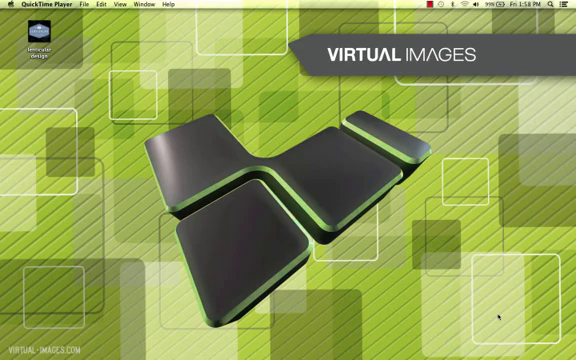
{"action": "mouse_move", "coordinate": [498, 318]}
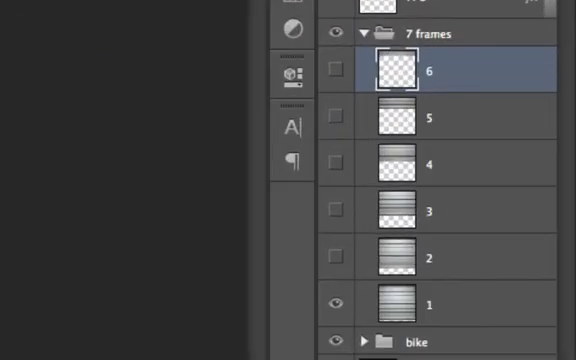
Scroll the Layers panel to the 7 frames group and preview individual timeline frames.
{"action": "scroll", "scroll_direction": "down", "scroll_amount": 3}
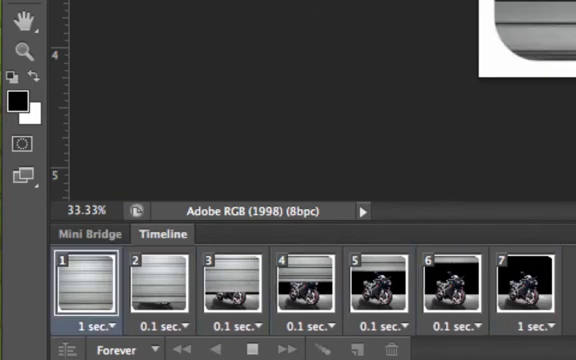
{"action": "left_click", "coordinate": [524, 288]}
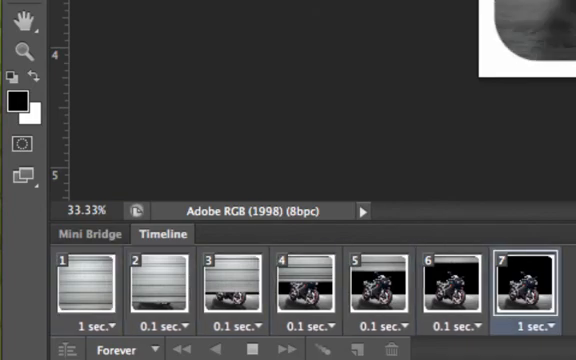
{"action": "left_click", "coordinate": [380, 290]}
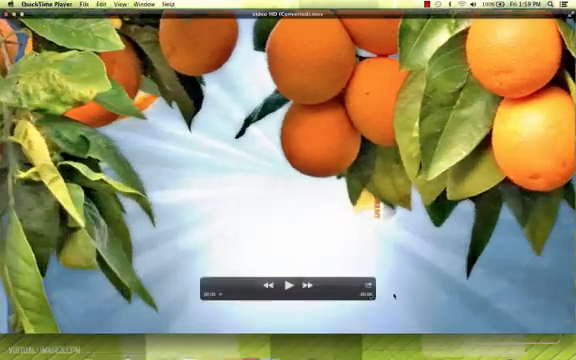
Start playback of the orange-tree video in QuickTime Player.
{"action": "left_click", "coordinate": [288, 284]}
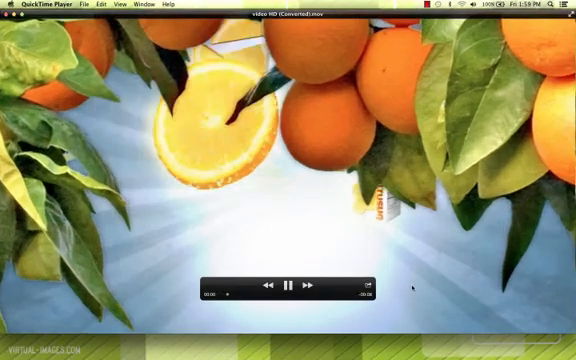